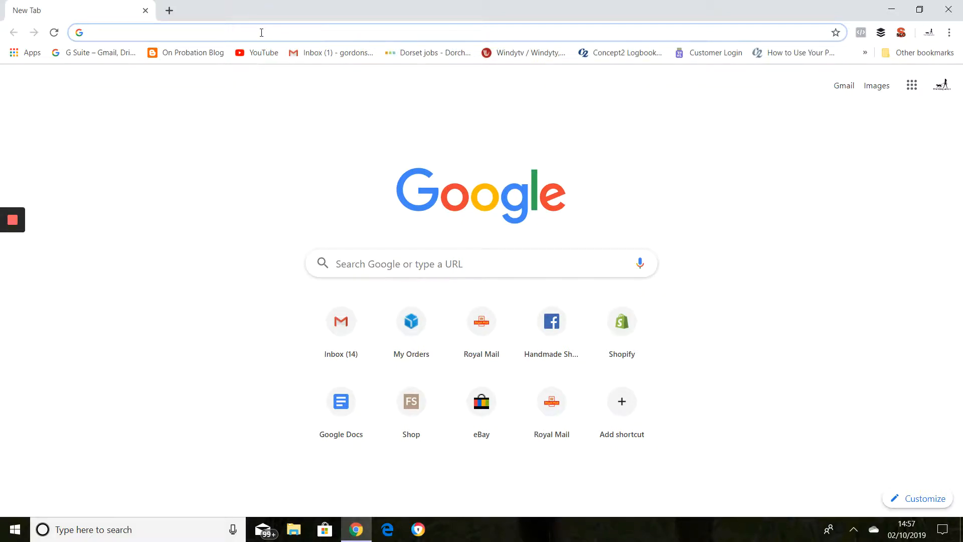
- Search the web for 'soapcalc' and go to the SoapCalc.net lye calculator
text(soapcalc)
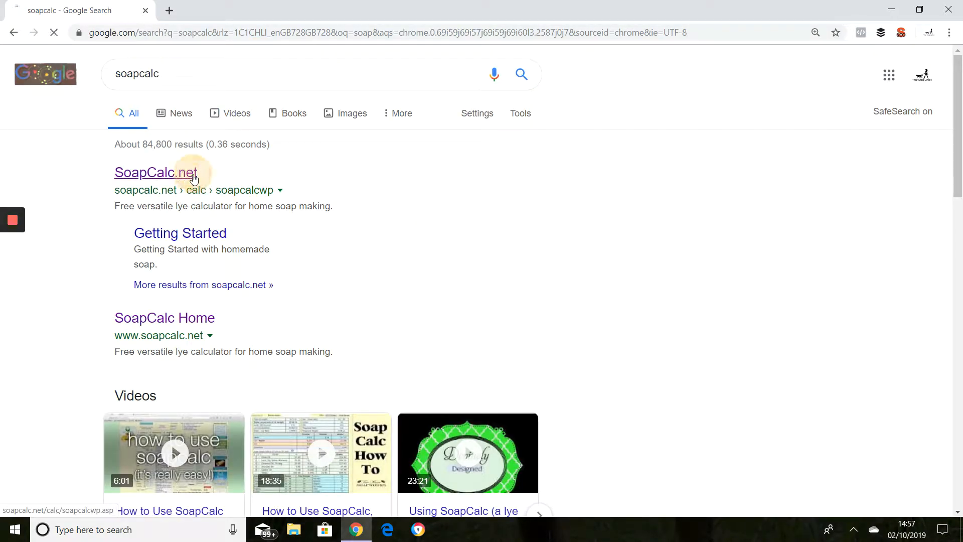
click(155, 172)
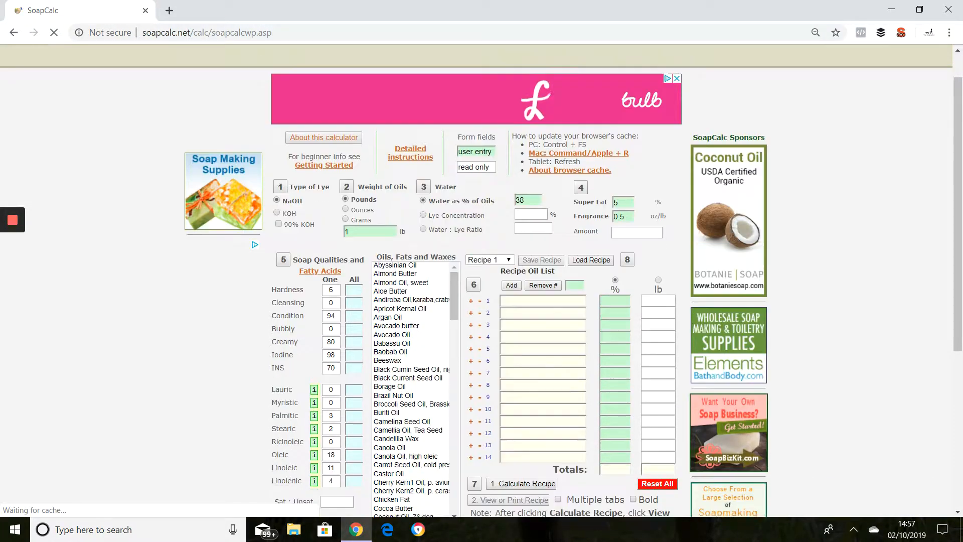
scroll(down, 3)
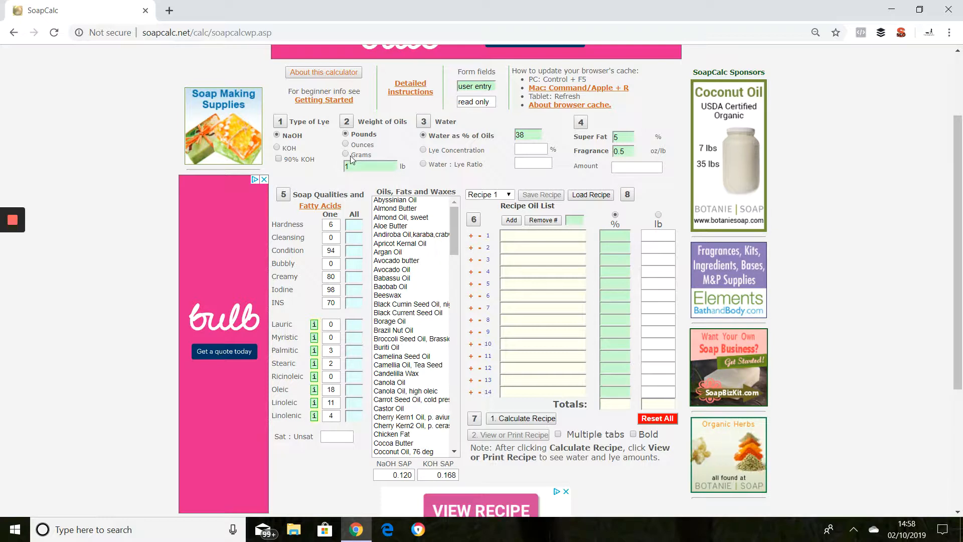
- Set the oil weight to 900 grams and add Cocoa Butter as the first oil
click(345, 154)
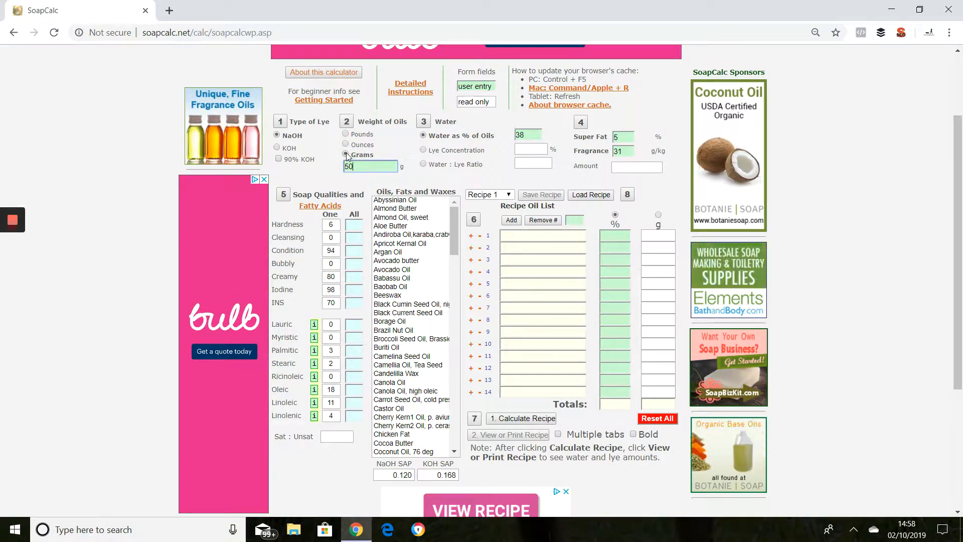
text(900)
click(527, 134)
text(33)
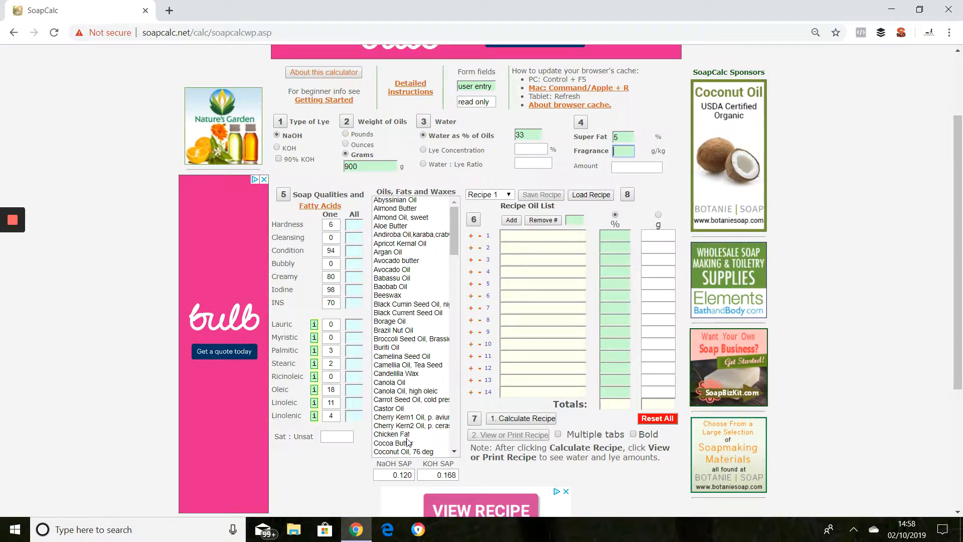
click(392, 442)
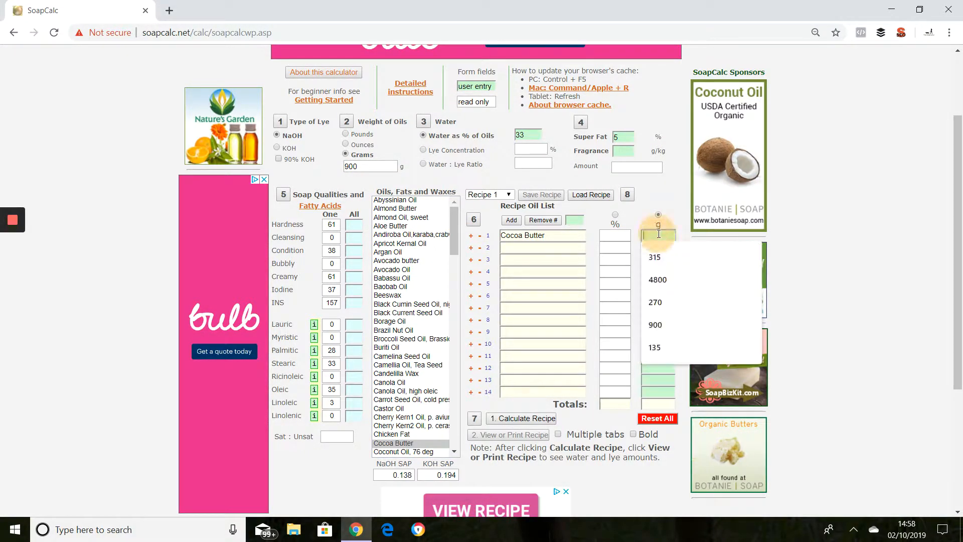
- Enter 135 g of Cocoa Butter and add Coconut Oil 76 deg at 315 g
click(654, 347)
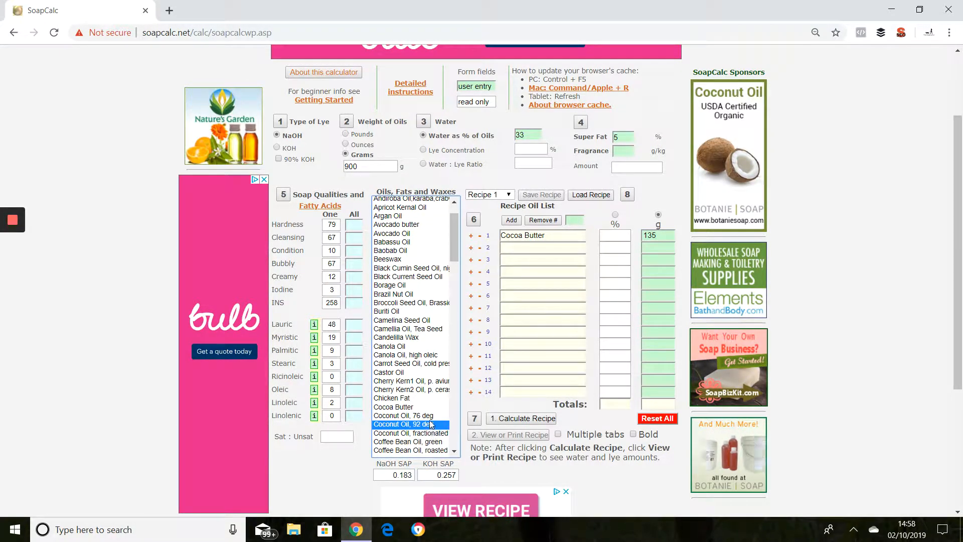
click(404, 415)
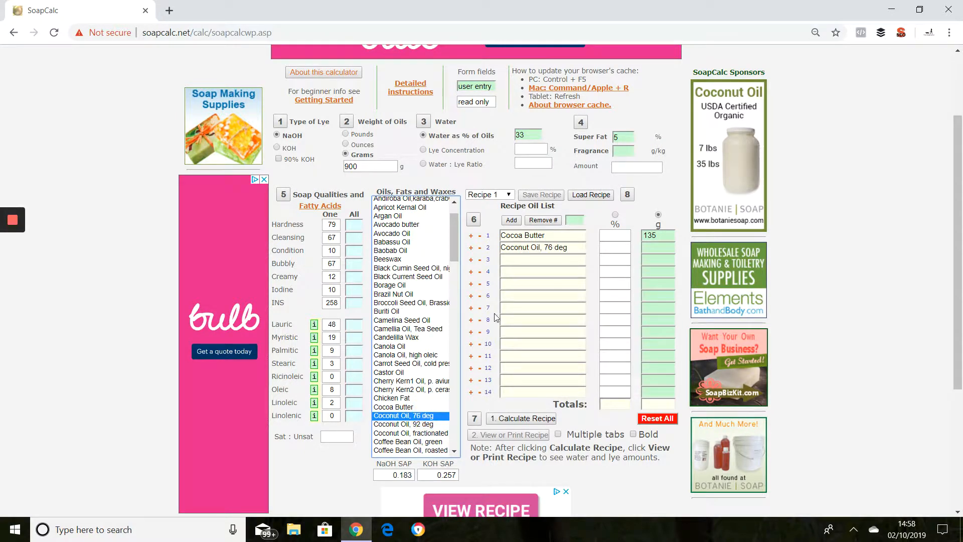
click(657, 247)
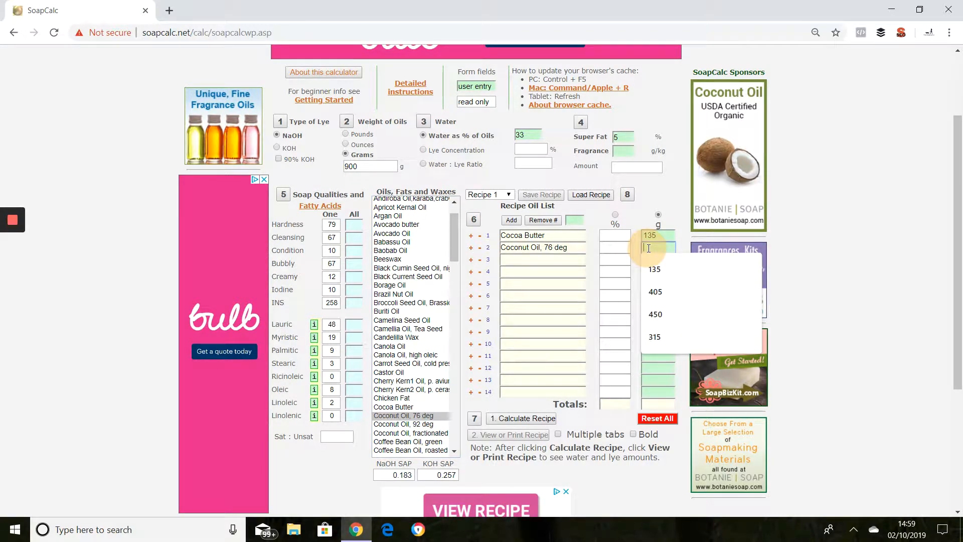
click(654, 337)
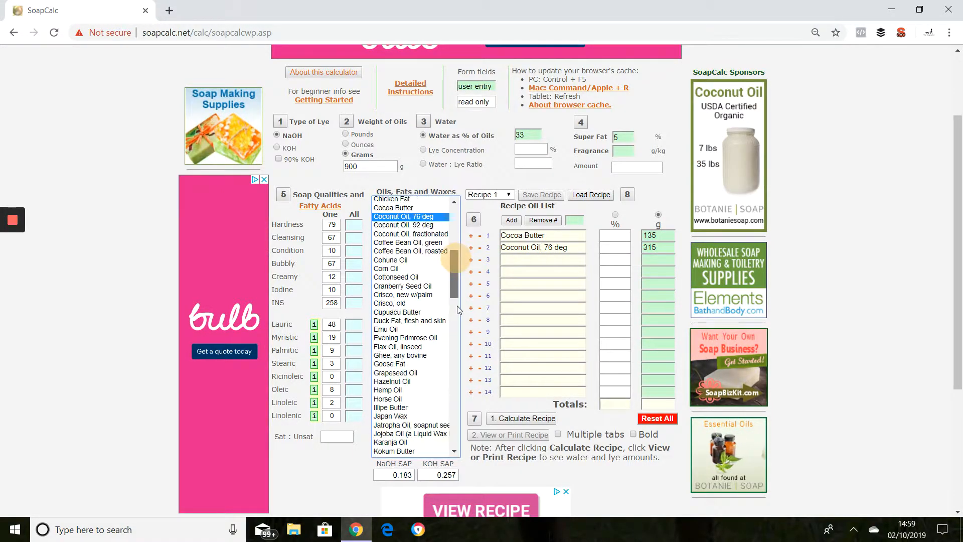
- Add Olive Oil at 450 g, bringing the oils to 900 g total
scroll(down, 3)
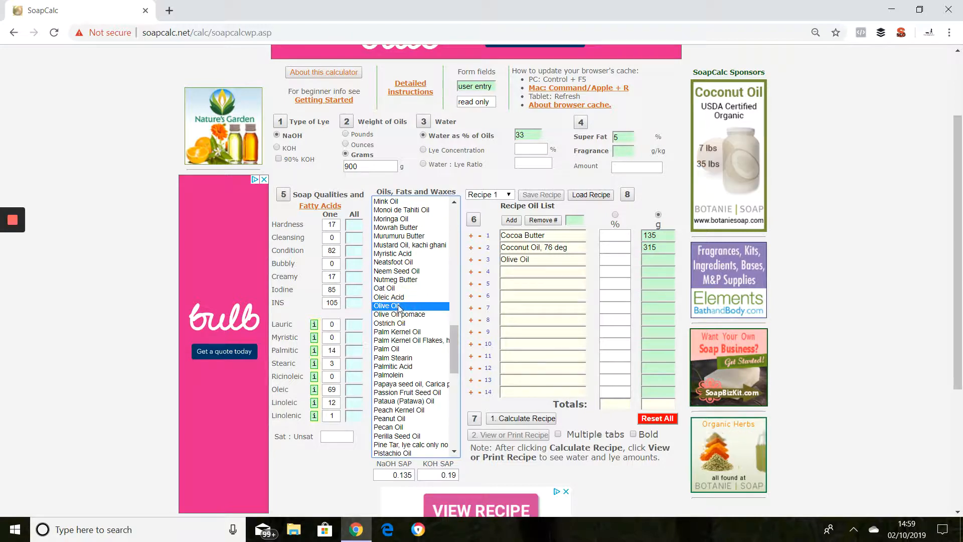
click(658, 259)
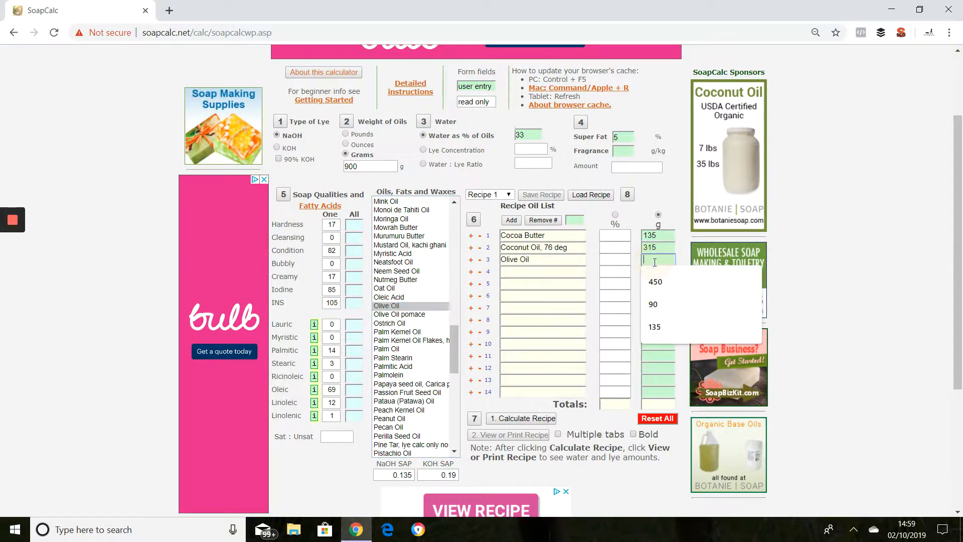
click(655, 281)
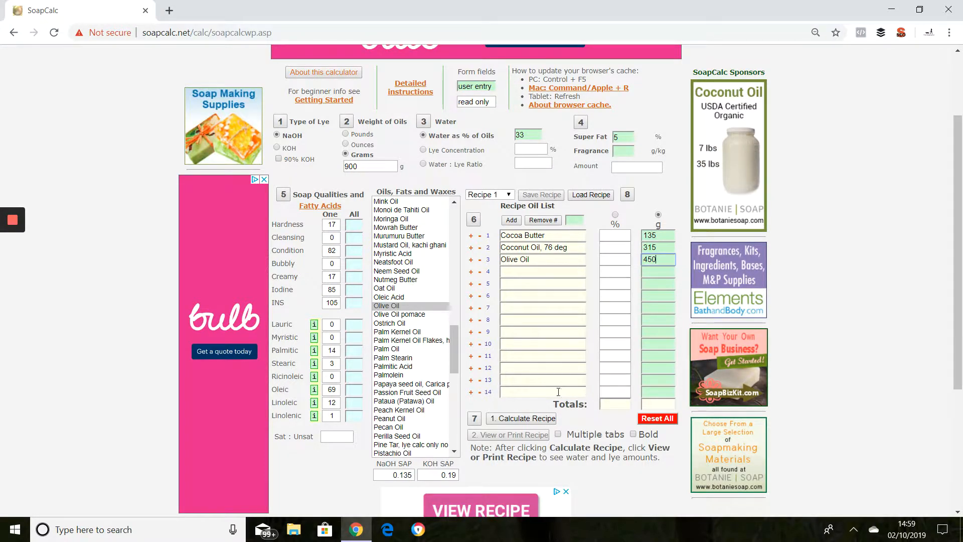
- Calculate the recipe and view it with 130.49 g NaOH lye and 297 g water
click(526, 419)
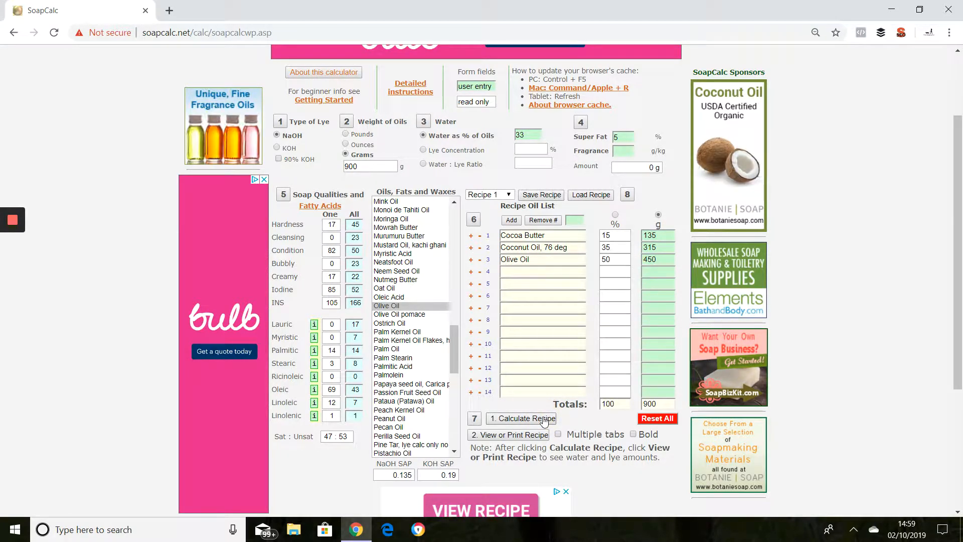
click(513, 434)
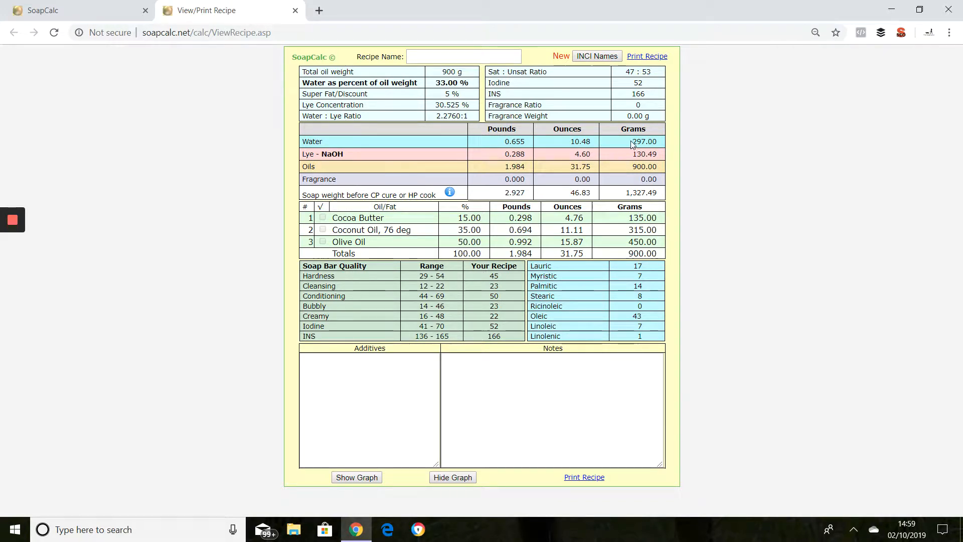
mouse_move(659, 145)
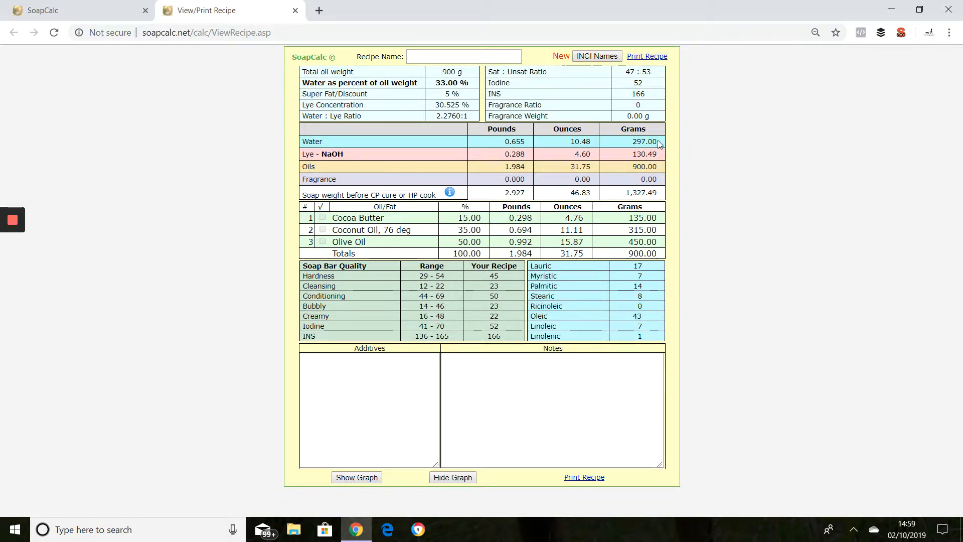
mouse_move(659, 157)
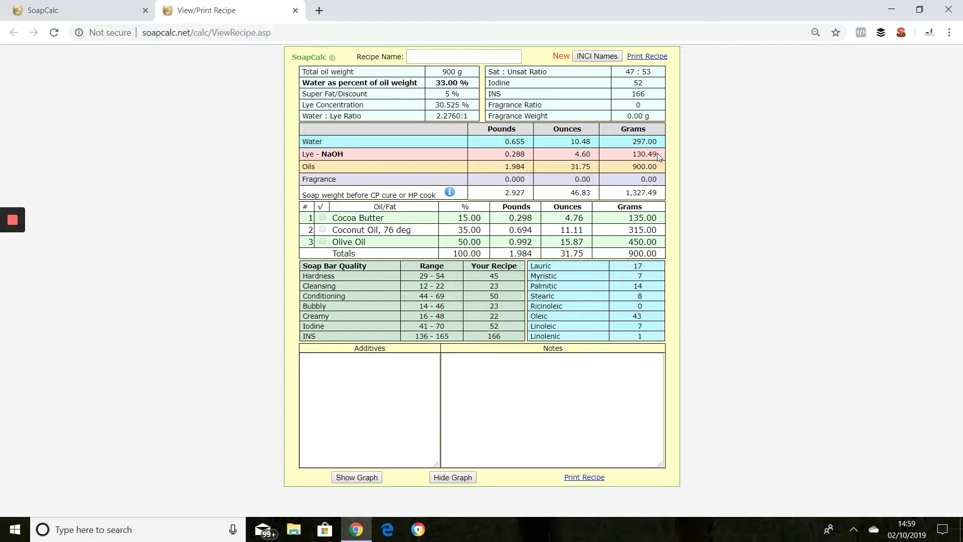
mouse_move(660, 173)
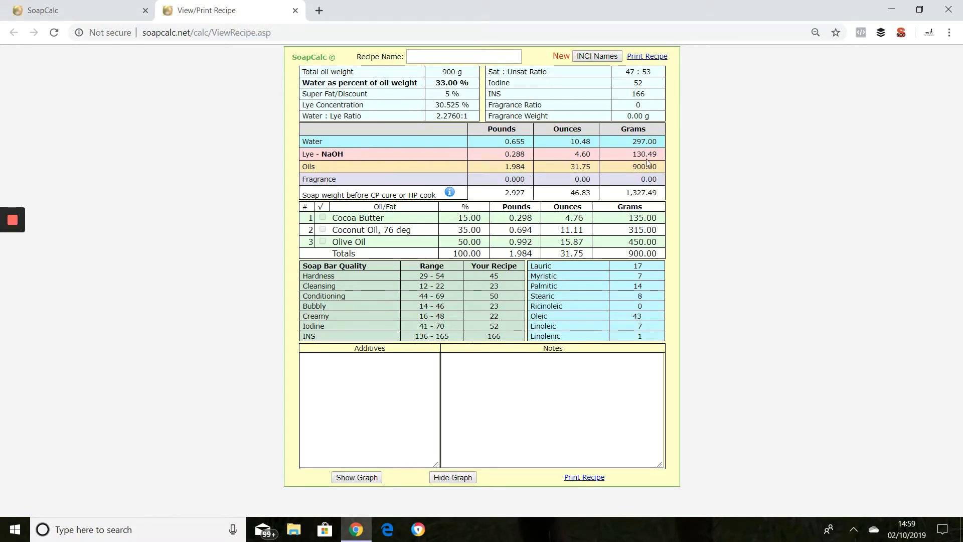
mouse_move(661, 154)
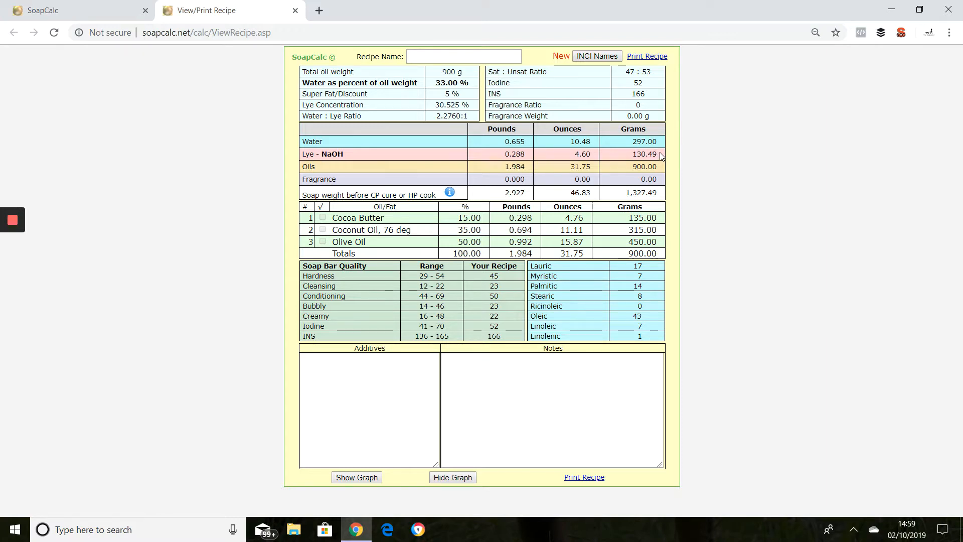